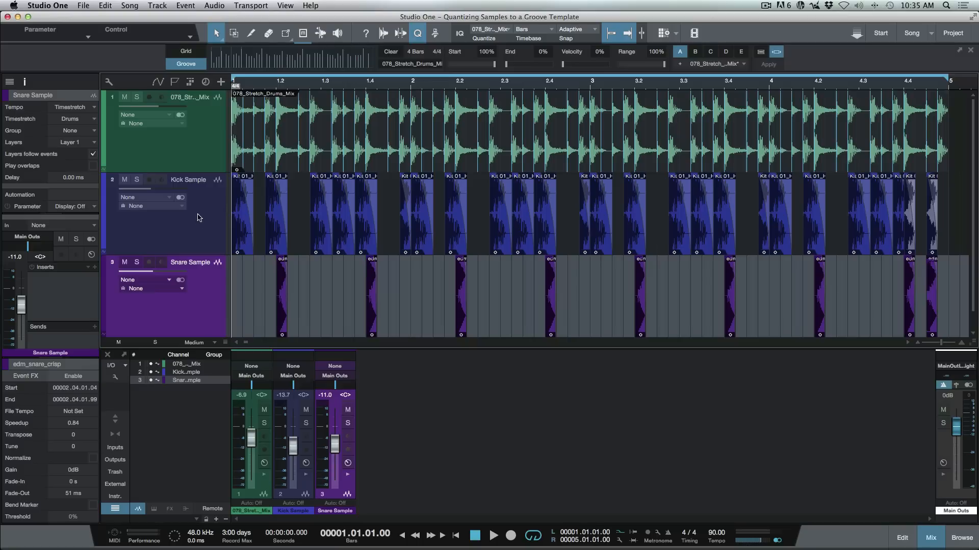
mouse_move(215, 267)
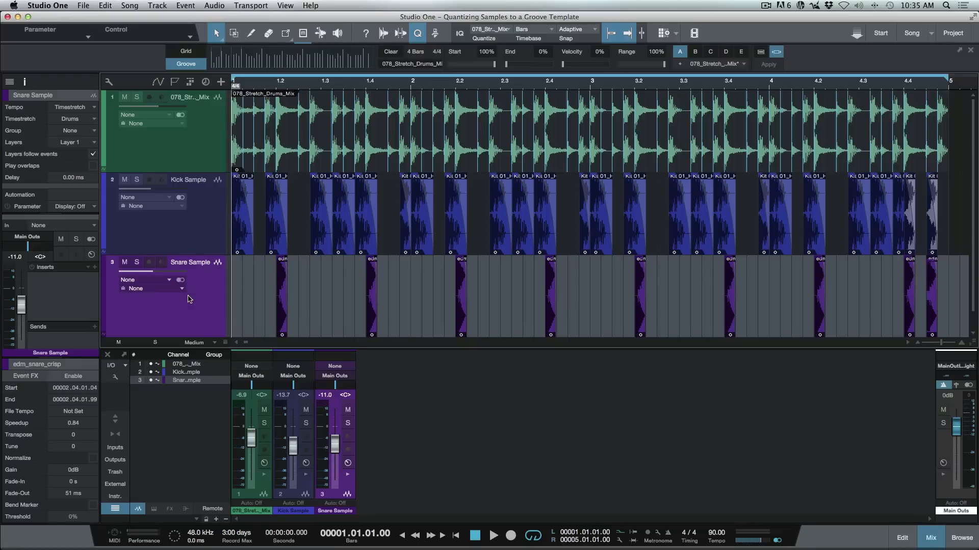
mouse_move(777, 52)
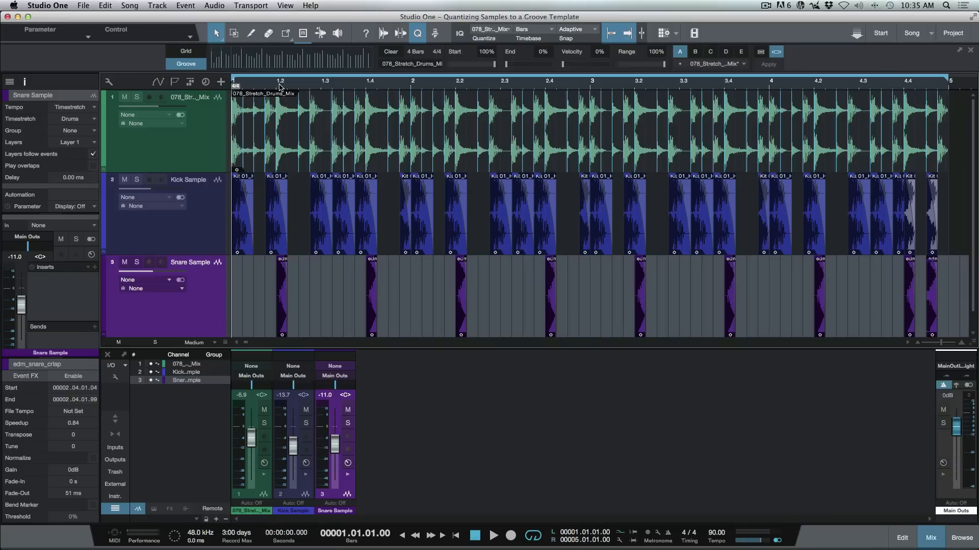
Step: Audition the beat, then quantize the drum mix loop to 1/16 with 20% swing
click(493, 536)
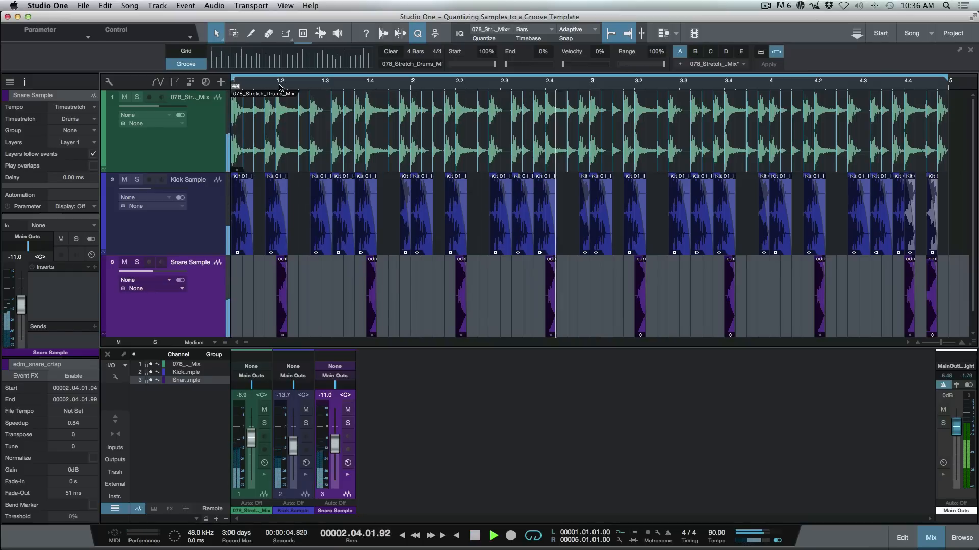
click(473, 536)
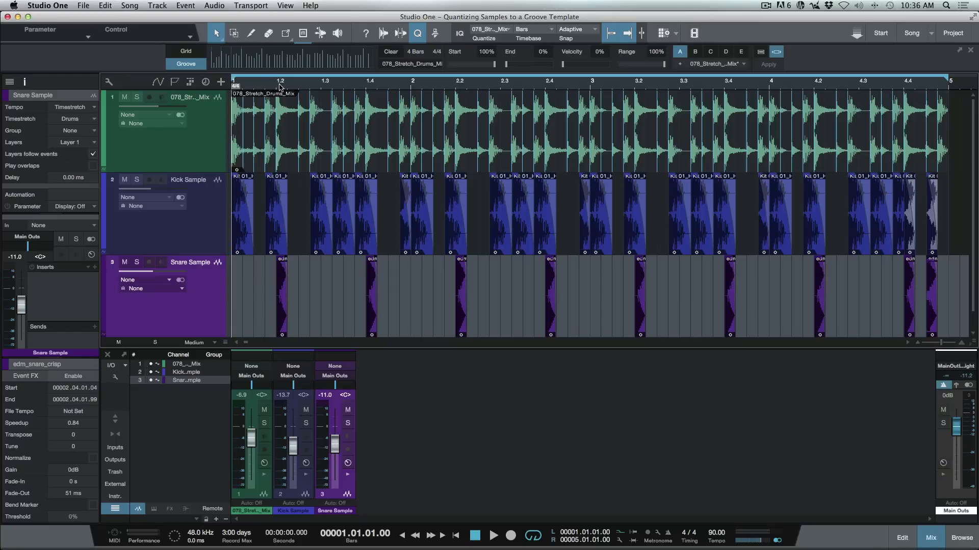
mouse_move(393, 146)
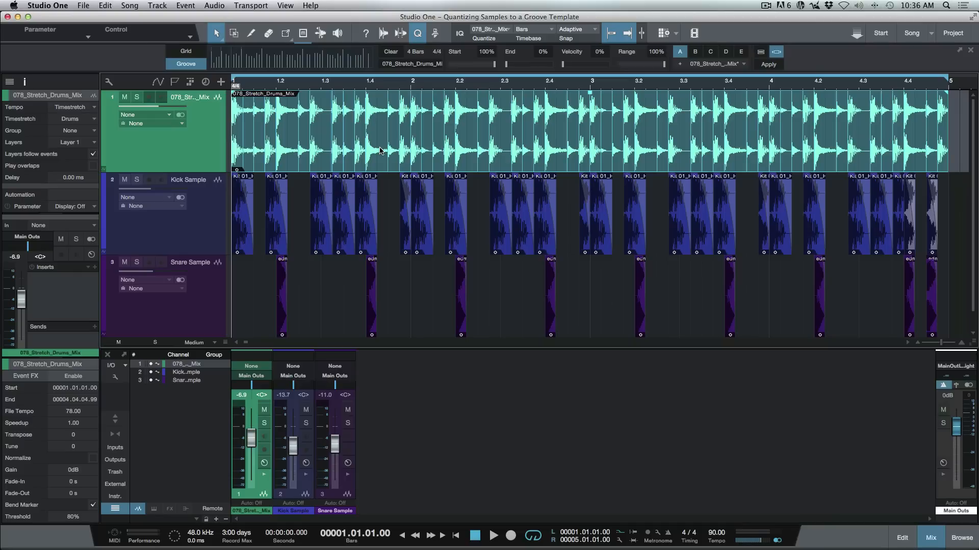
mouse_move(472, 167)
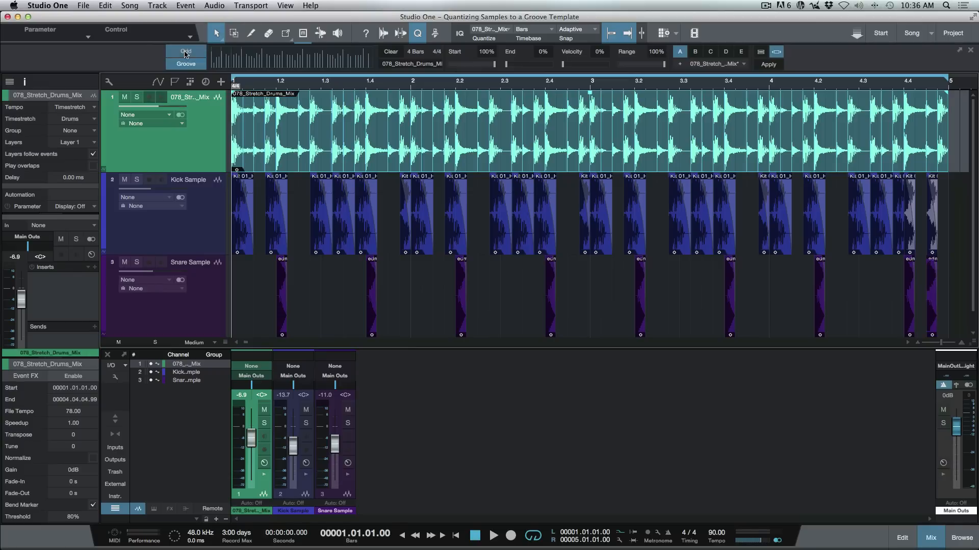
click(186, 51)
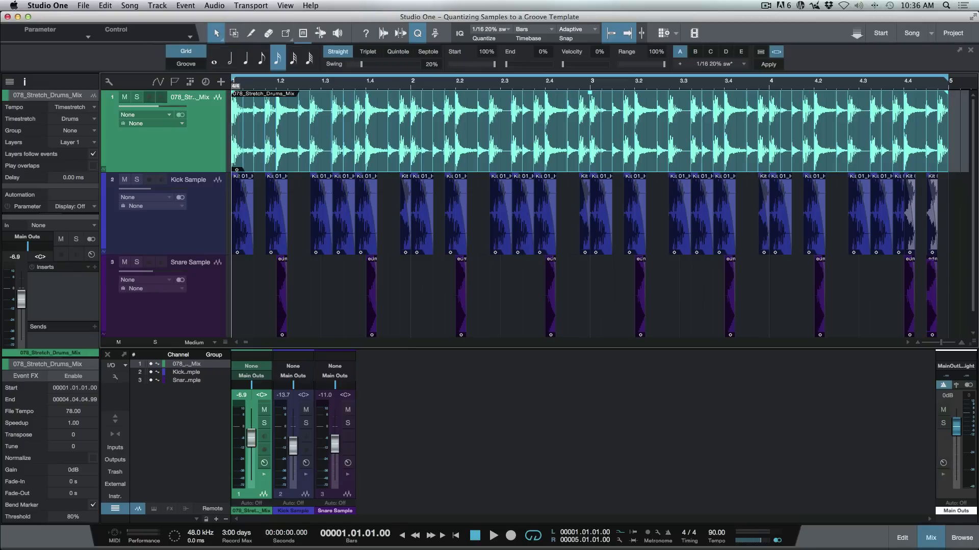
click(768, 64)
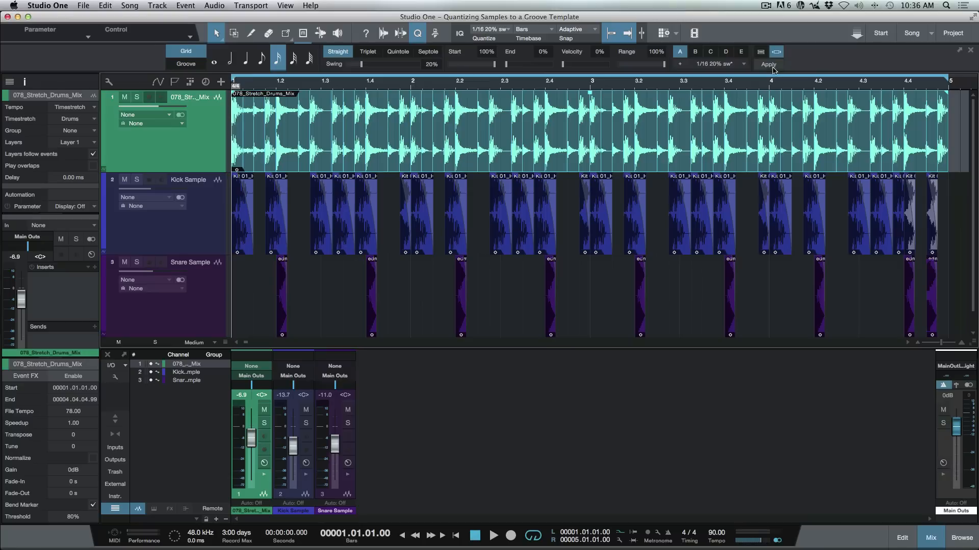
mouse_move(616, 140)
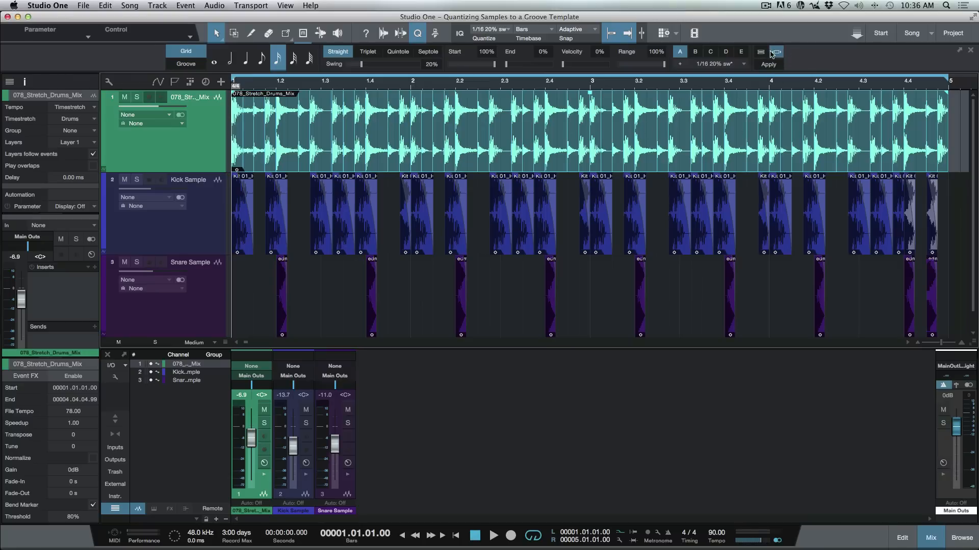
click(761, 51)
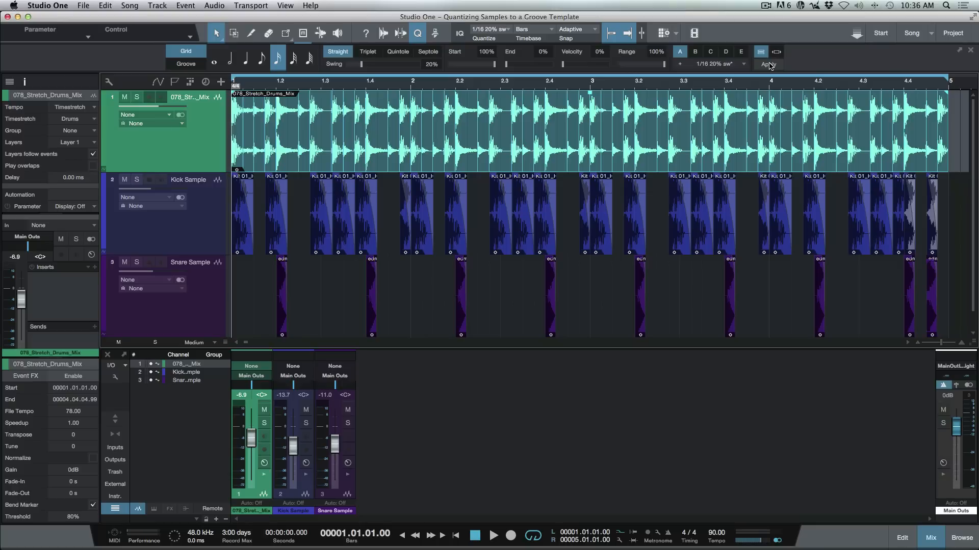
click(70, 119)
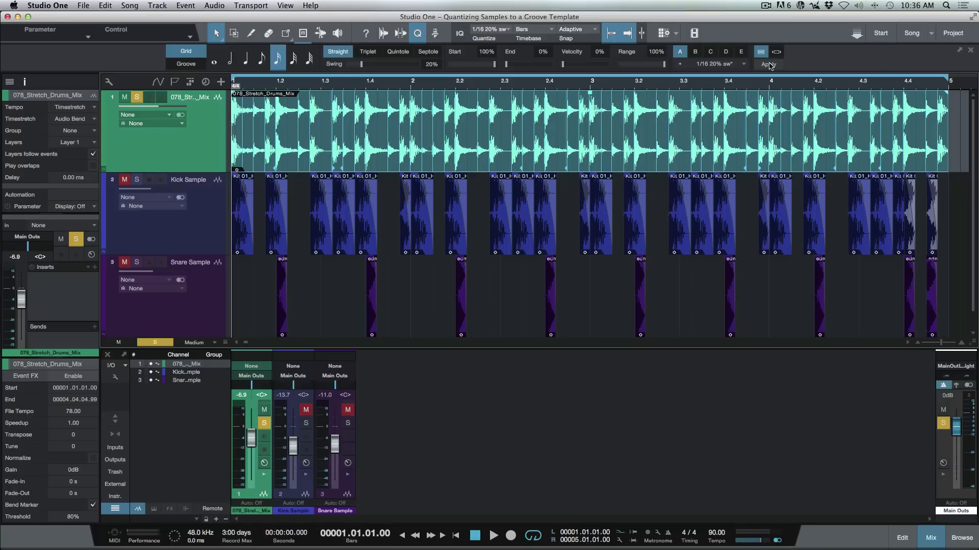
Step: Load the drum mix groove as a 4-bar 4/4 quantize template
click(493, 536)
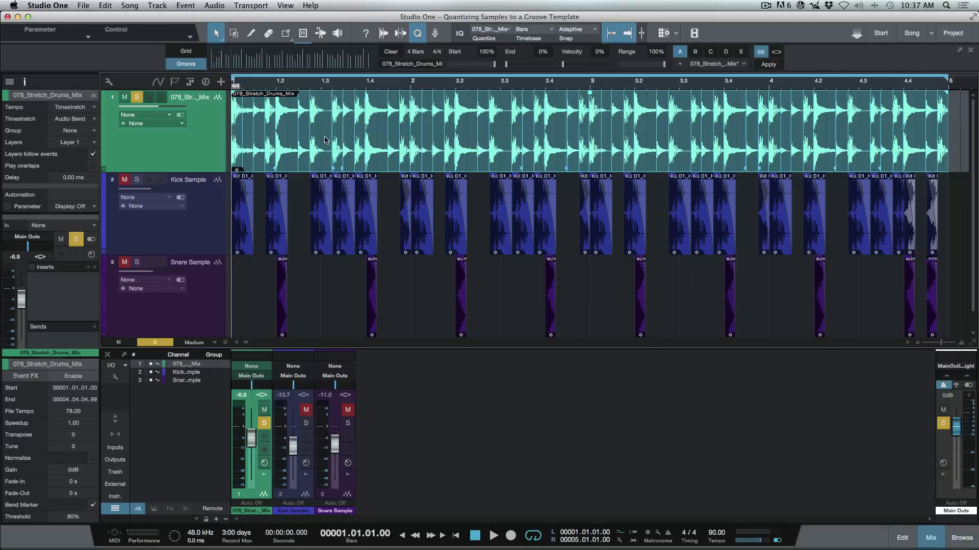
mouse_move(503, 137)
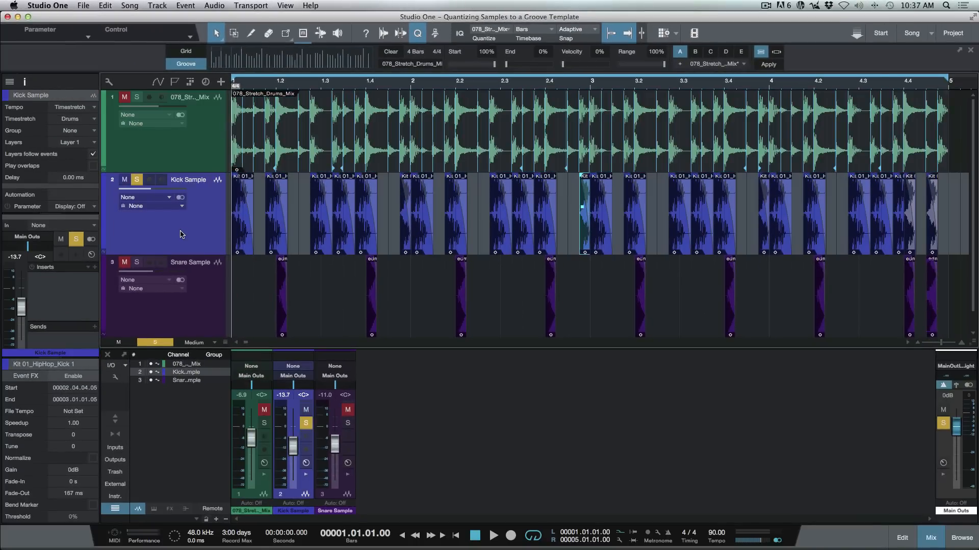
Step: Quantize the kick hits, then the snare hits, to the drum mix groove and unsolo
click(768, 64)
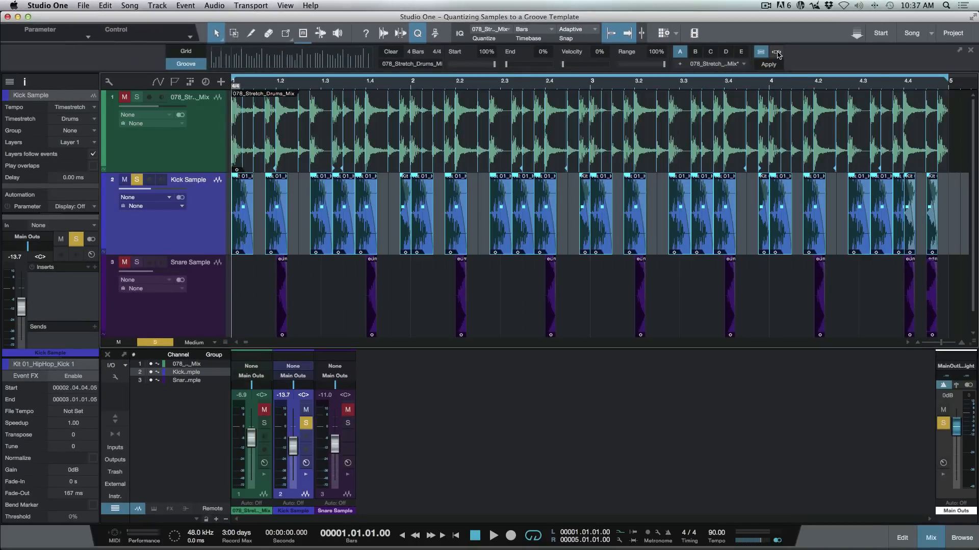
click(776, 51)
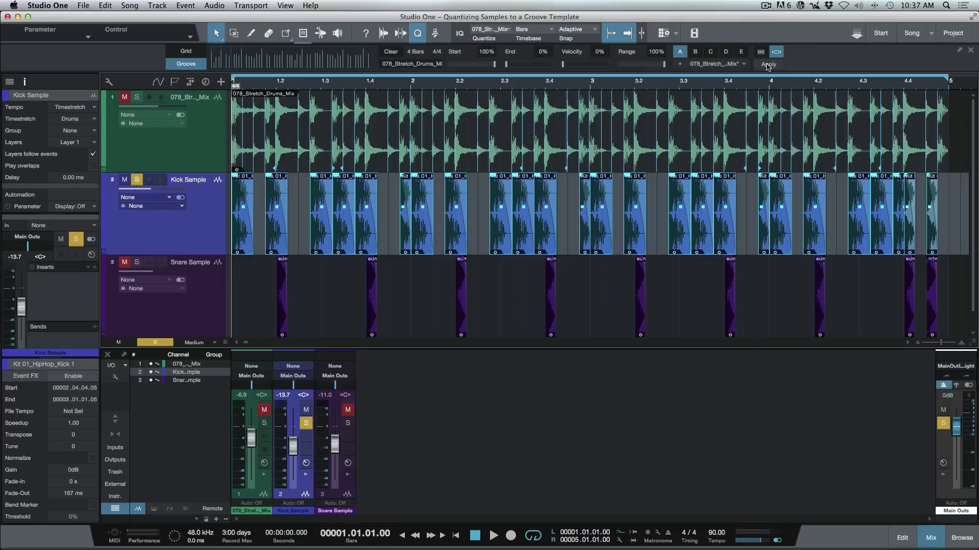
click(769, 65)
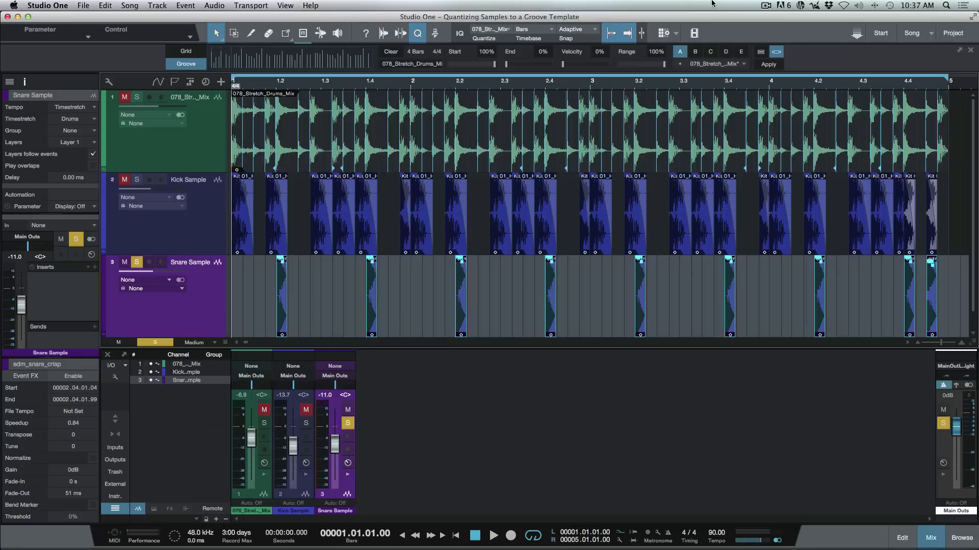
click(768, 64)
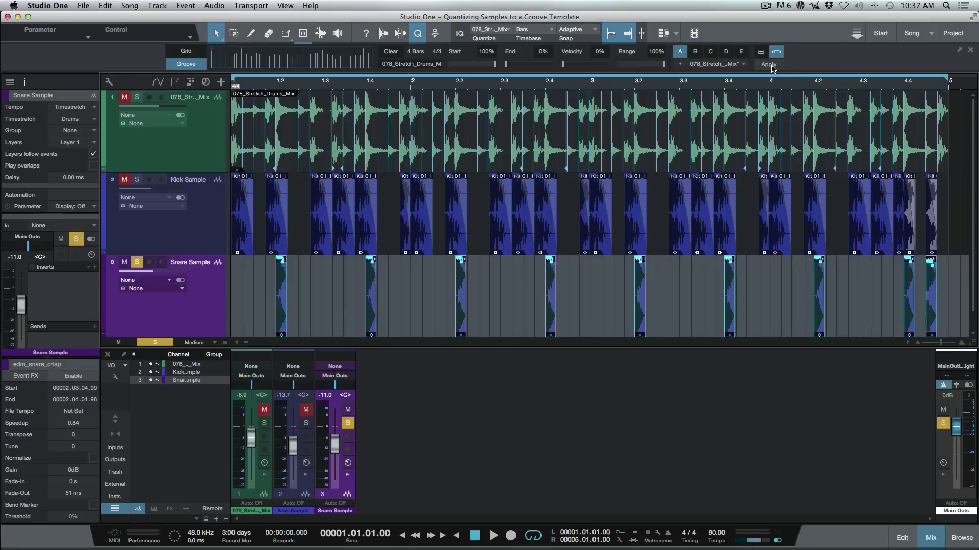
click(492, 535)
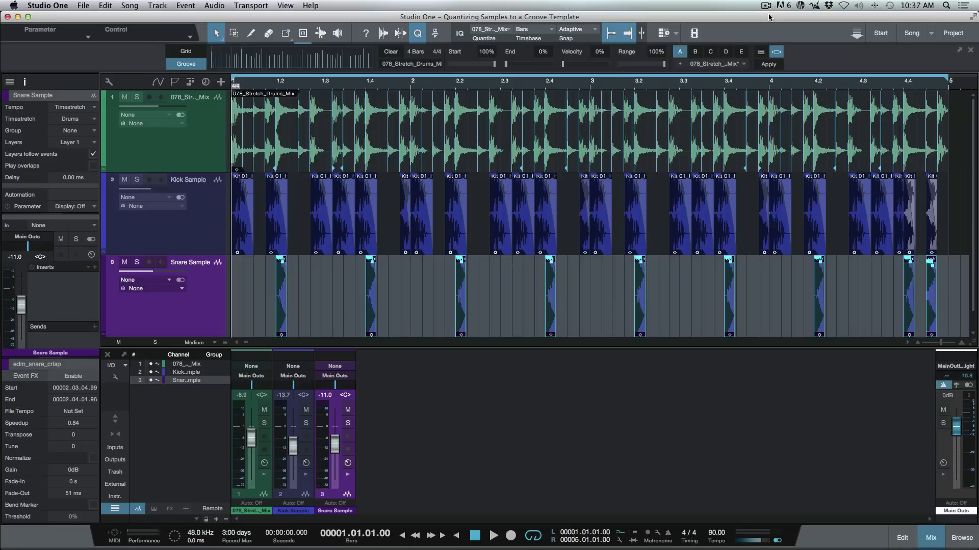
mouse_move(765, 18)
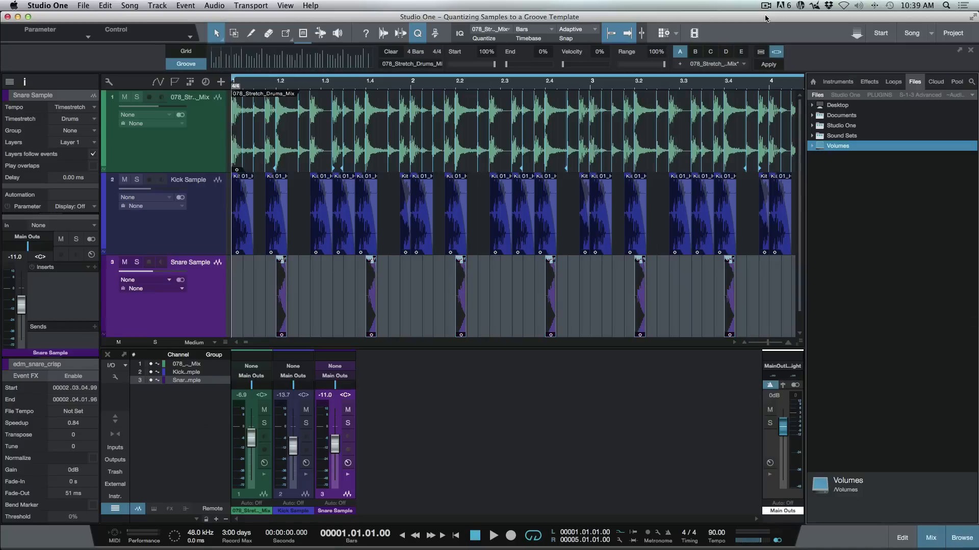
Step: Browse to the Hard Hip Hop folder and preview the 093 Hard HipHop Drums 02 loop
click(813, 146)
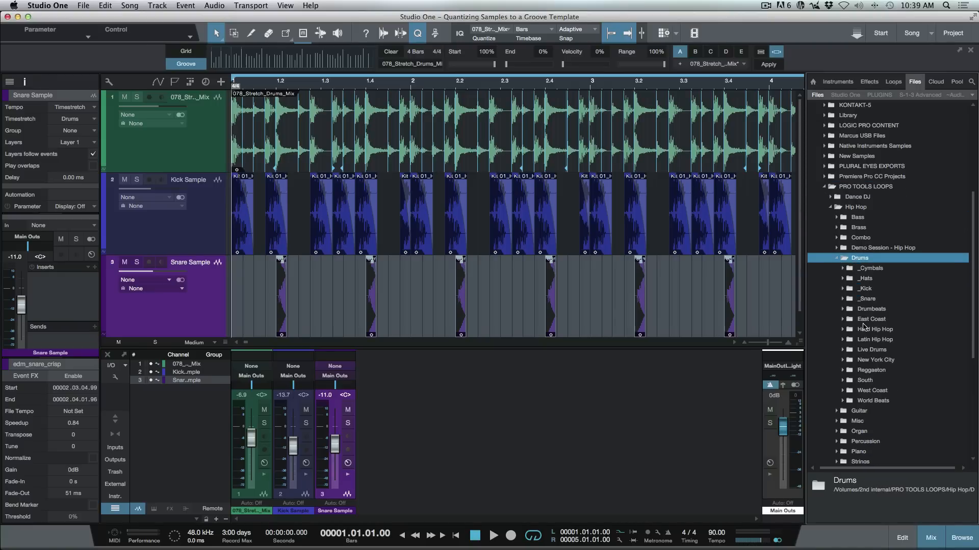
click(875, 237)
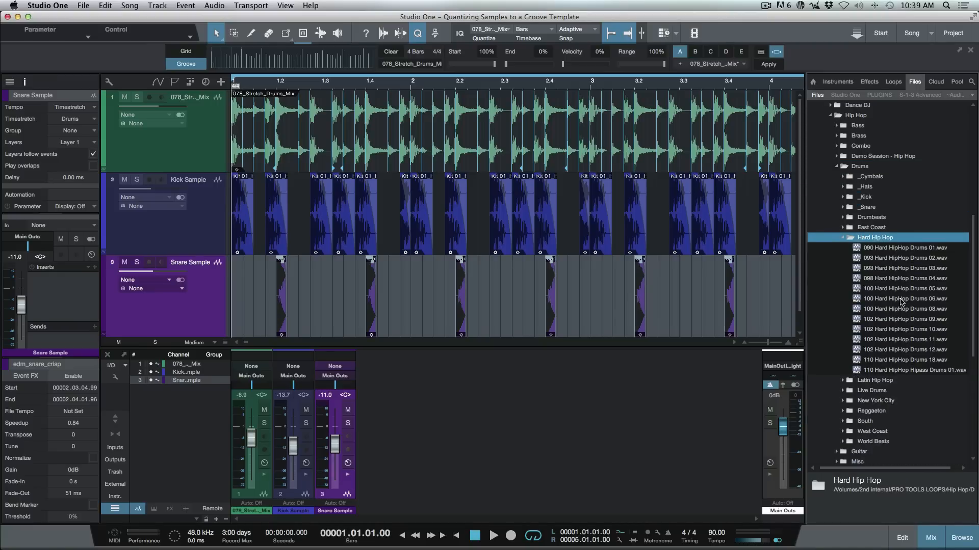
click(906, 258)
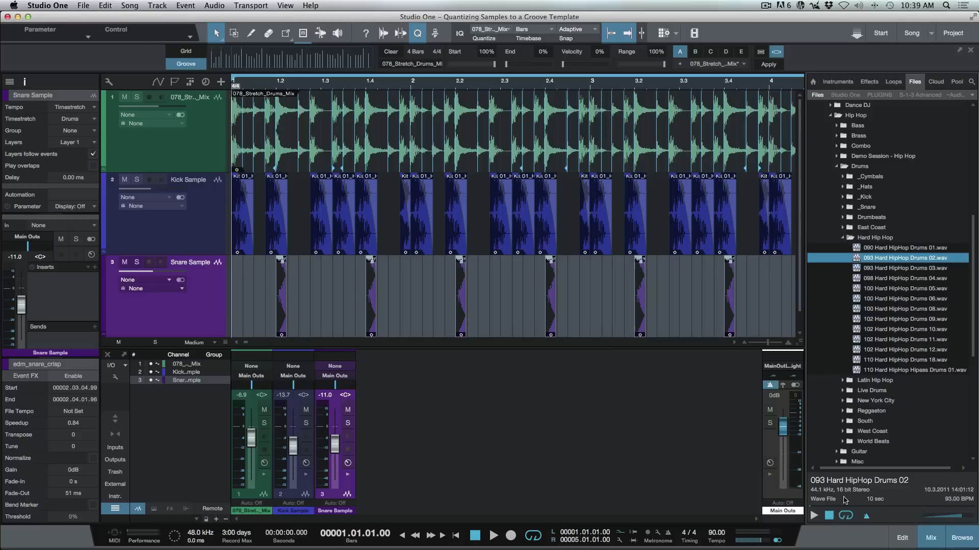
click(814, 516)
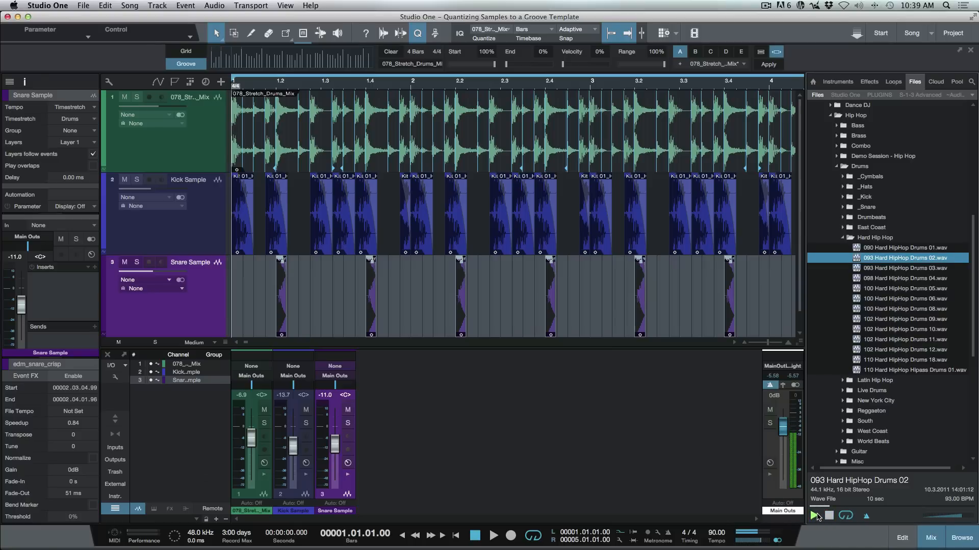
click(814, 517)
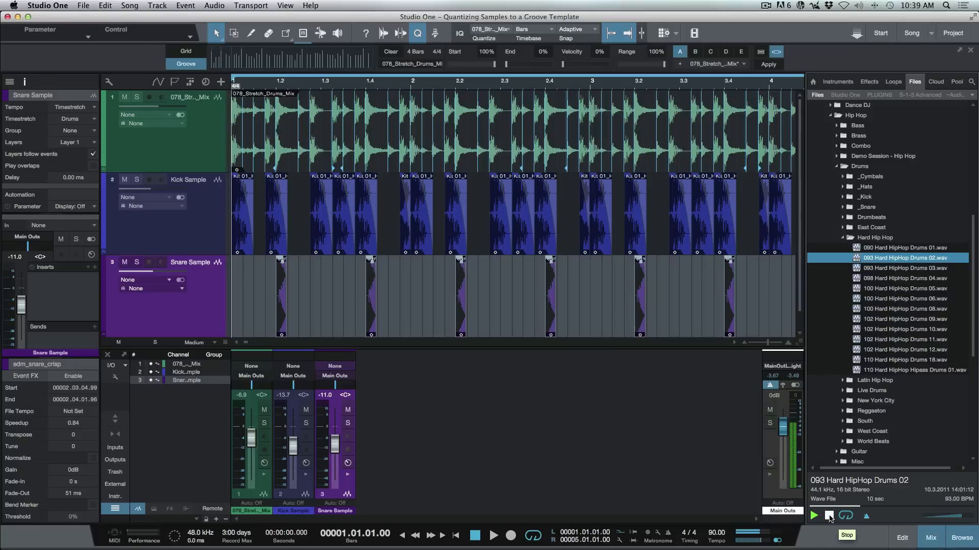
click(906, 268)
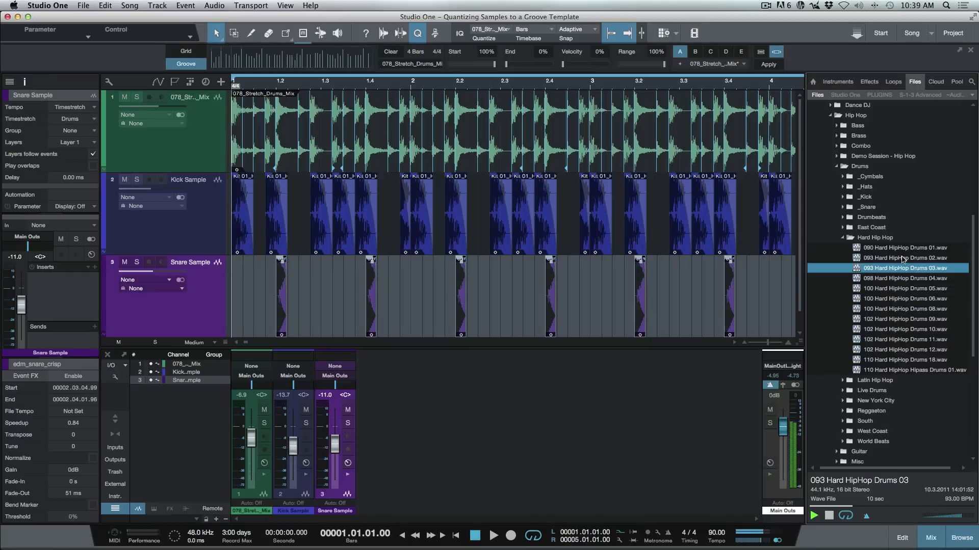
Step: Audition another loop, then place 093 Hard HipHop Drums 02 on a fourth track
click(905, 248)
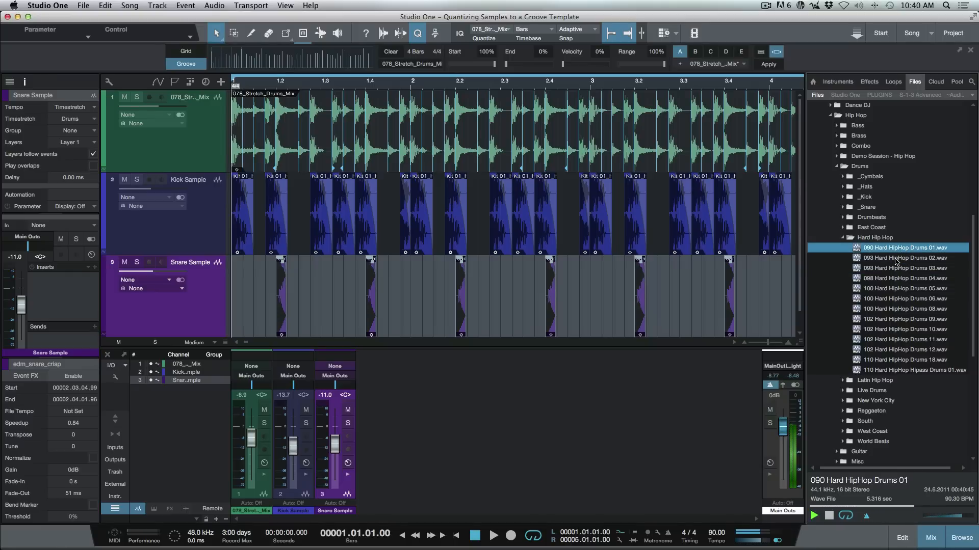
click(905, 258)
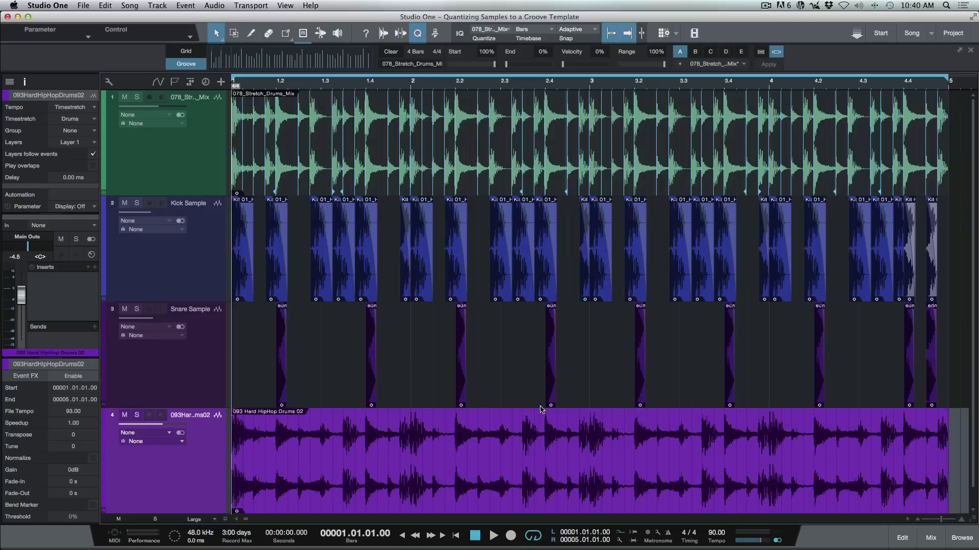
mouse_move(183, 403)
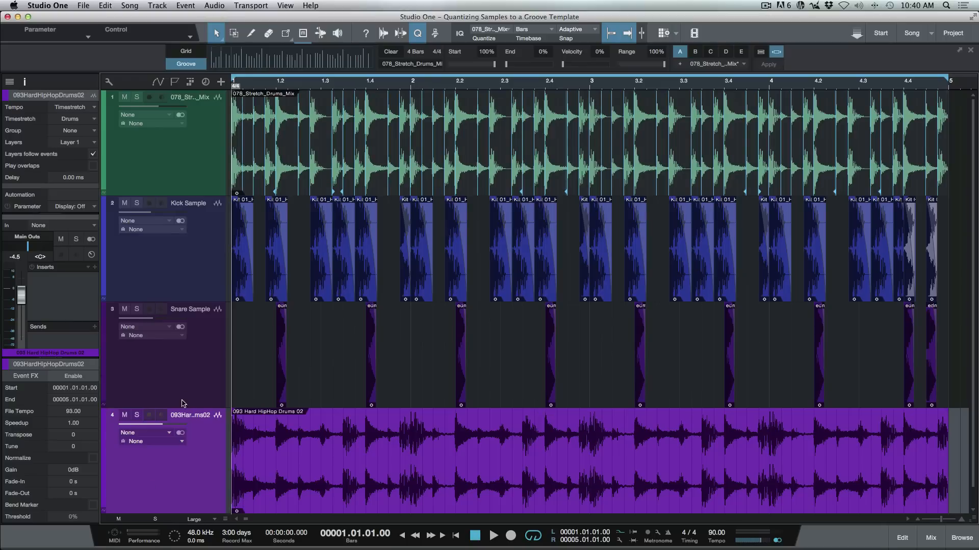
click(492, 536)
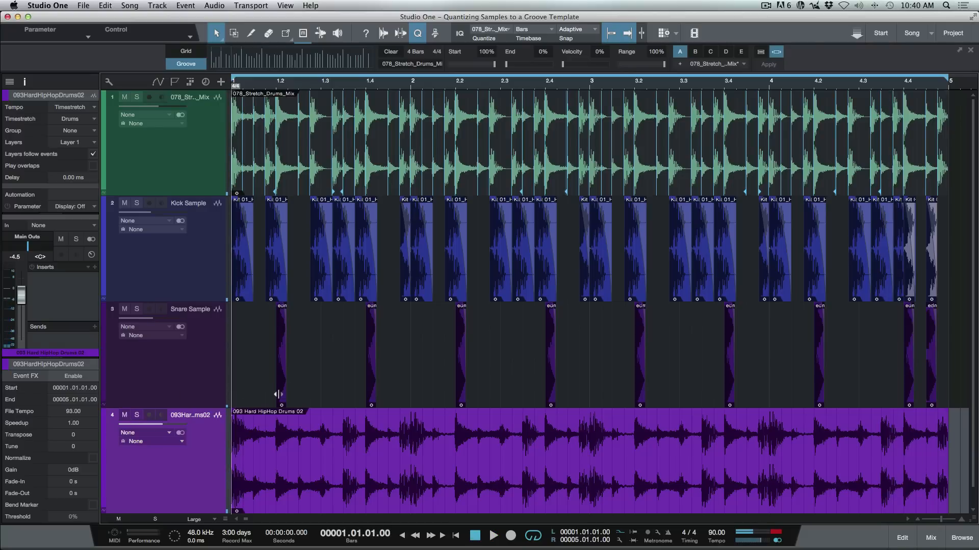
mouse_move(383, 33)
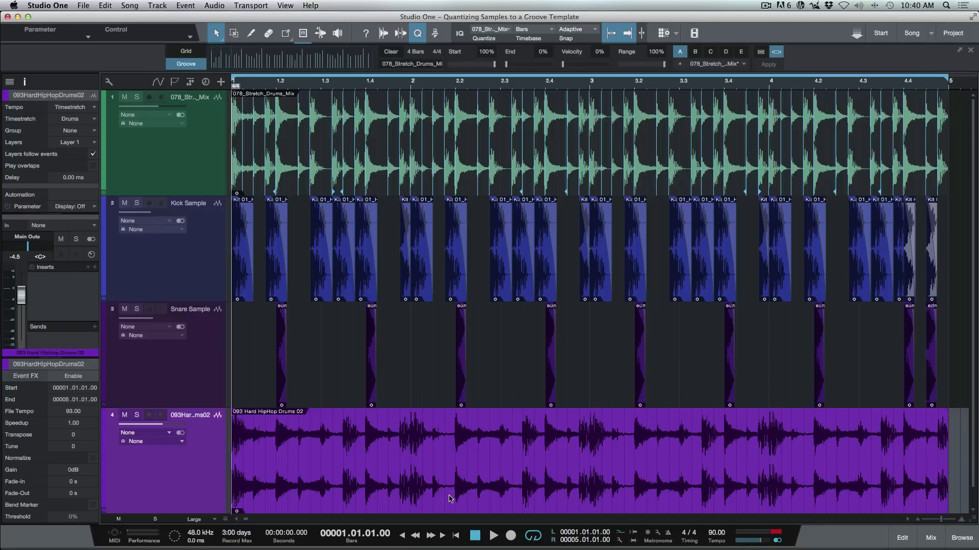
Step: Select the Hard HipHop loop event for Audio Bend and bend-marker detection
click(767, 64)
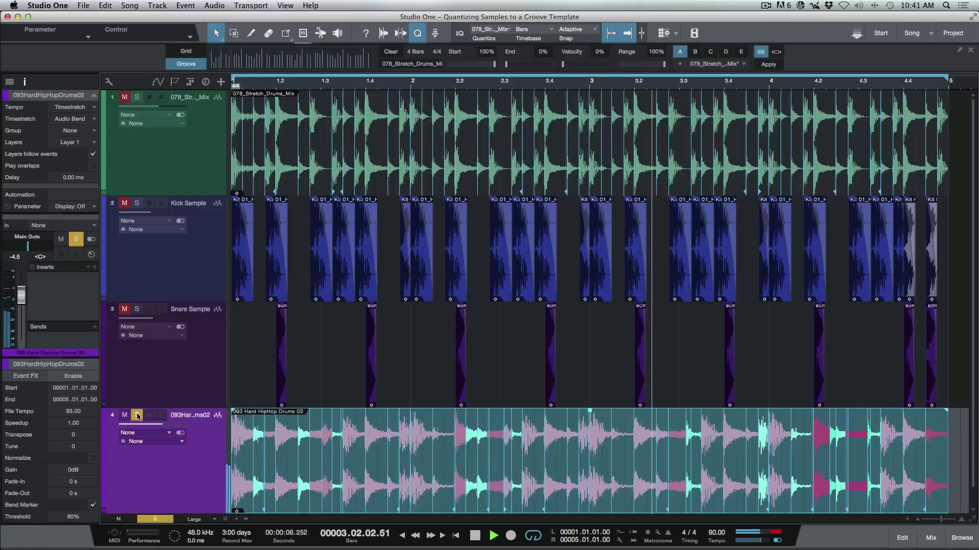
click(475, 536)
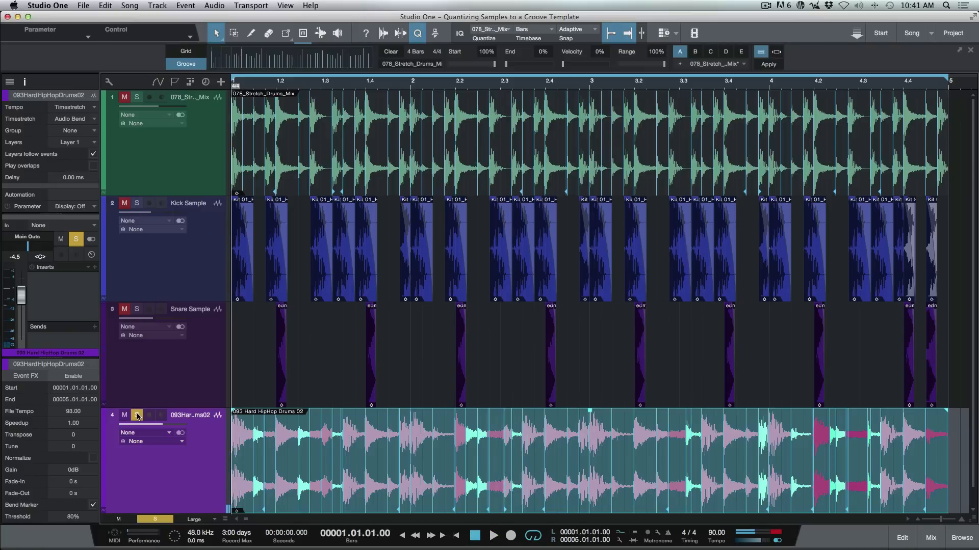
click(136, 415)
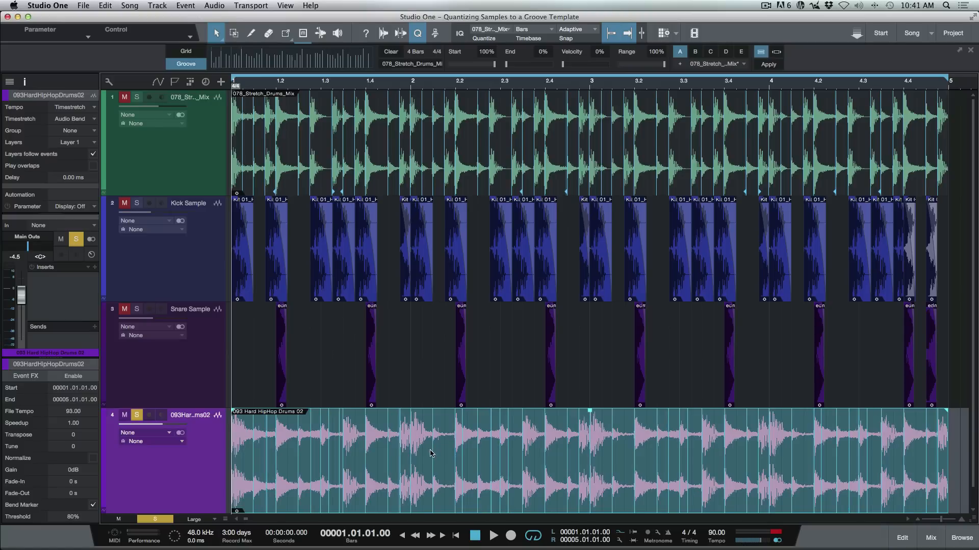
mouse_move(431, 448)
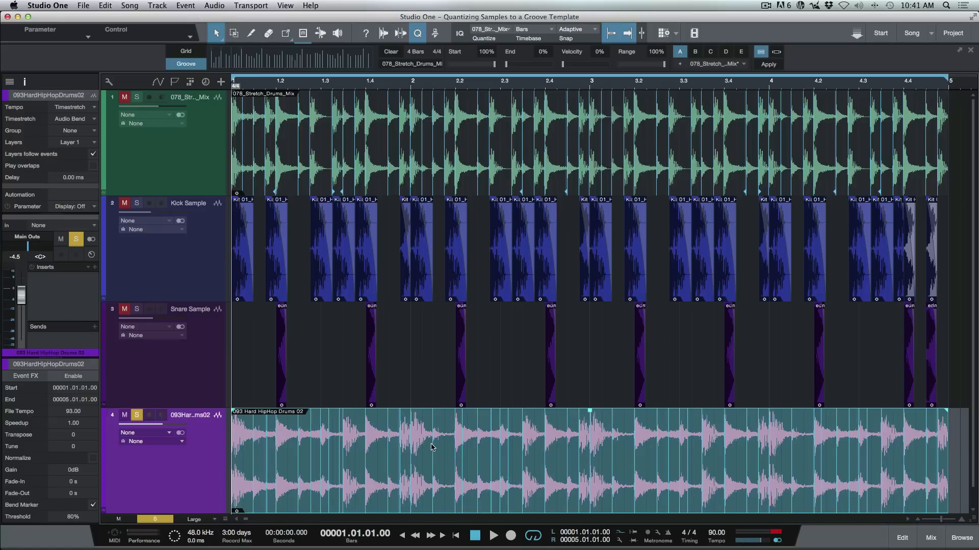
mouse_move(440, 219)
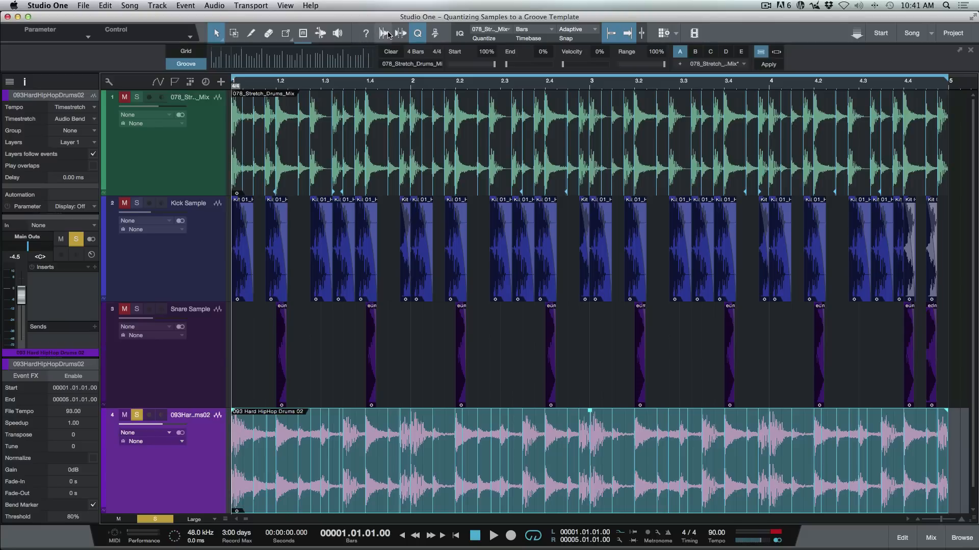
Step: Lower the Hard HipHop loop's bend-marker detection threshold to 44%
click(383, 33)
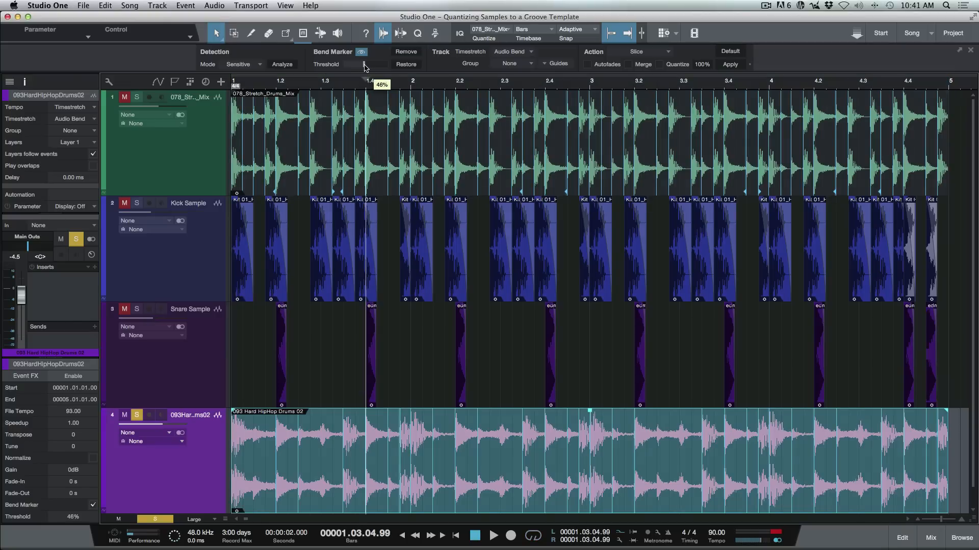
drag(364, 67, 364, 68)
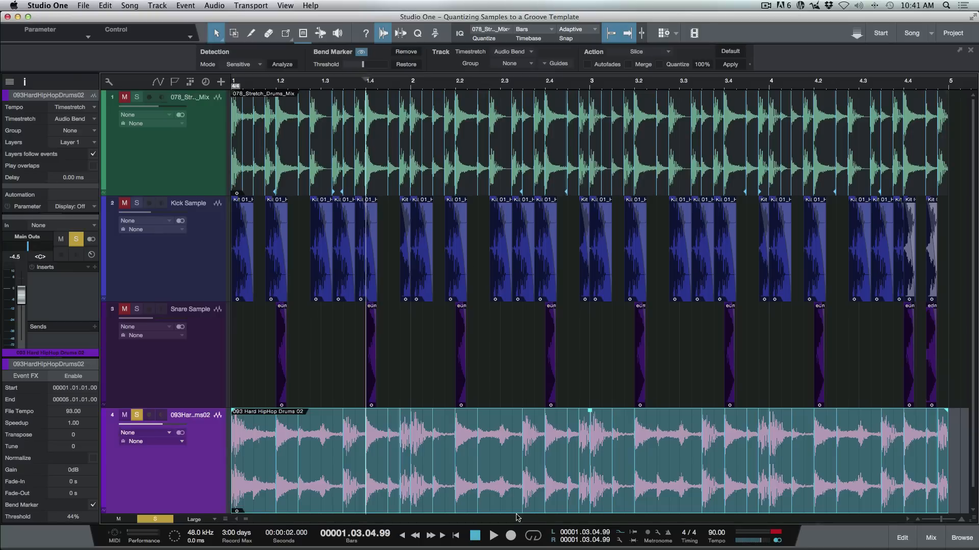
mouse_move(498, 473)
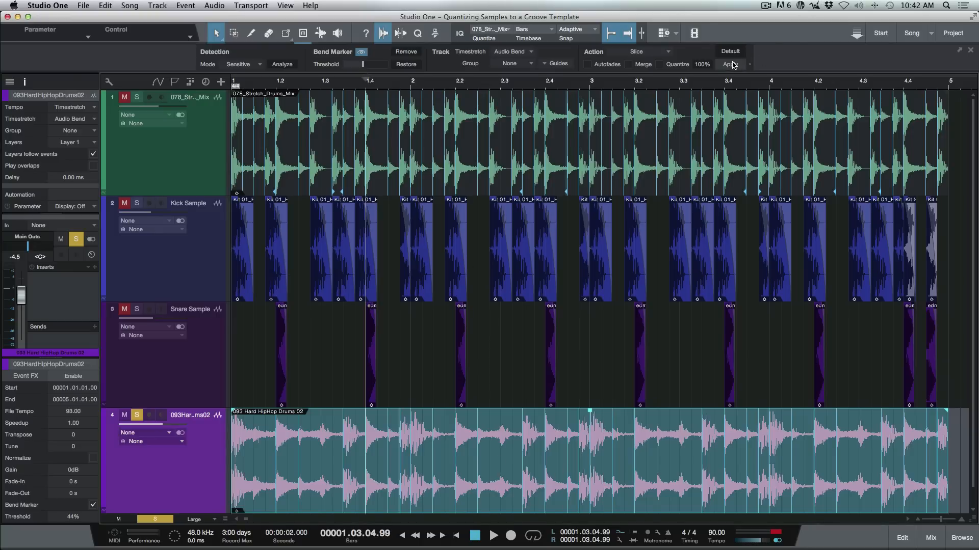
click(418, 33)
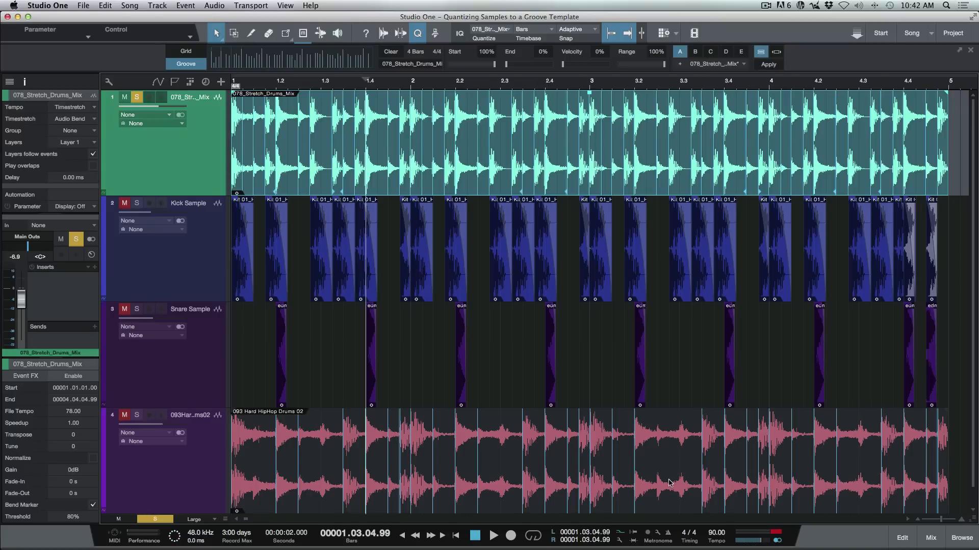
Step: Quantize the selected Hard HipHop loop event to the extracted drum mix groove
click(767, 64)
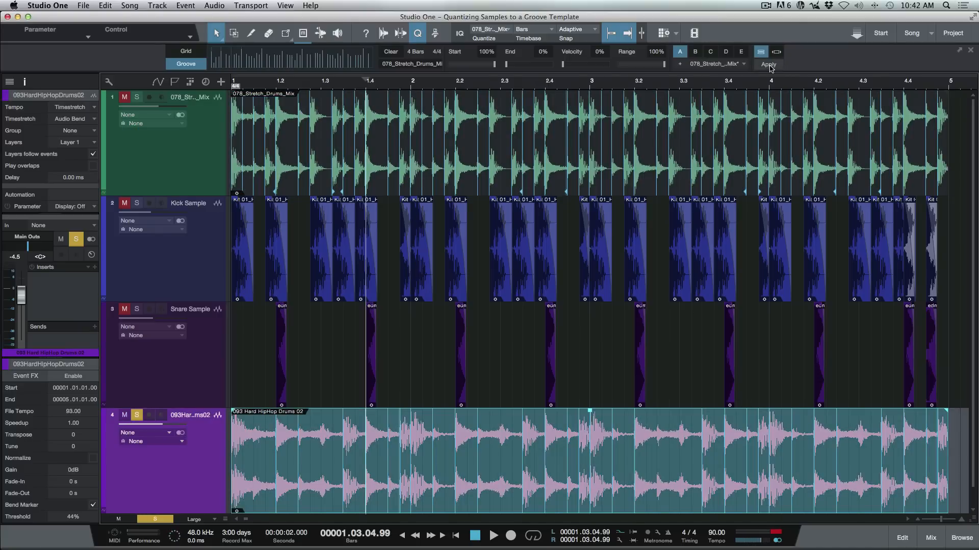
click(767, 64)
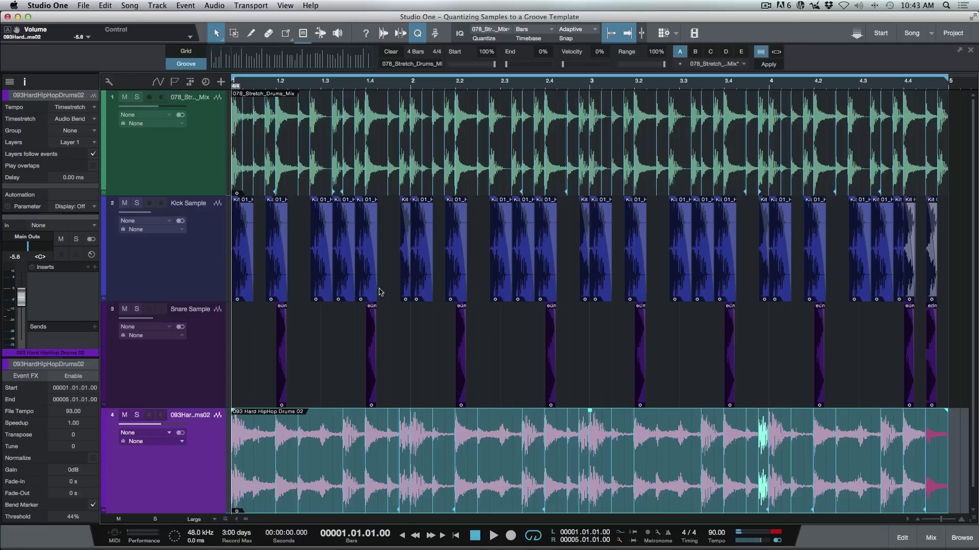
mouse_move(381, 152)
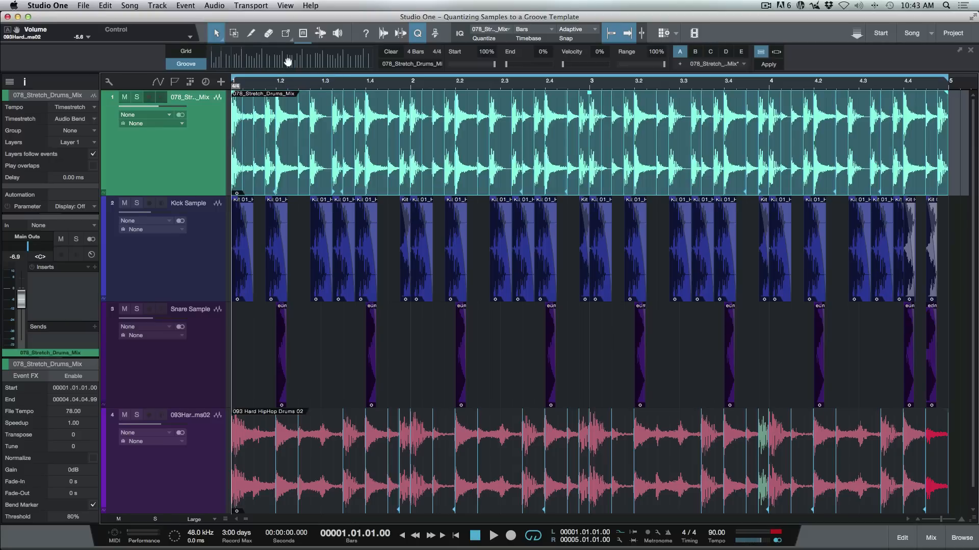
mouse_move(203, 285)
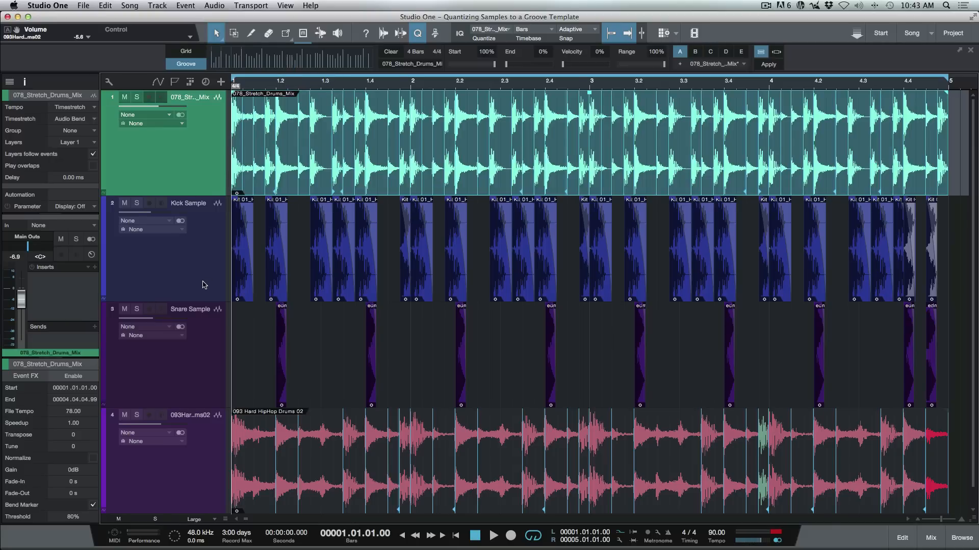
click(598, 250)
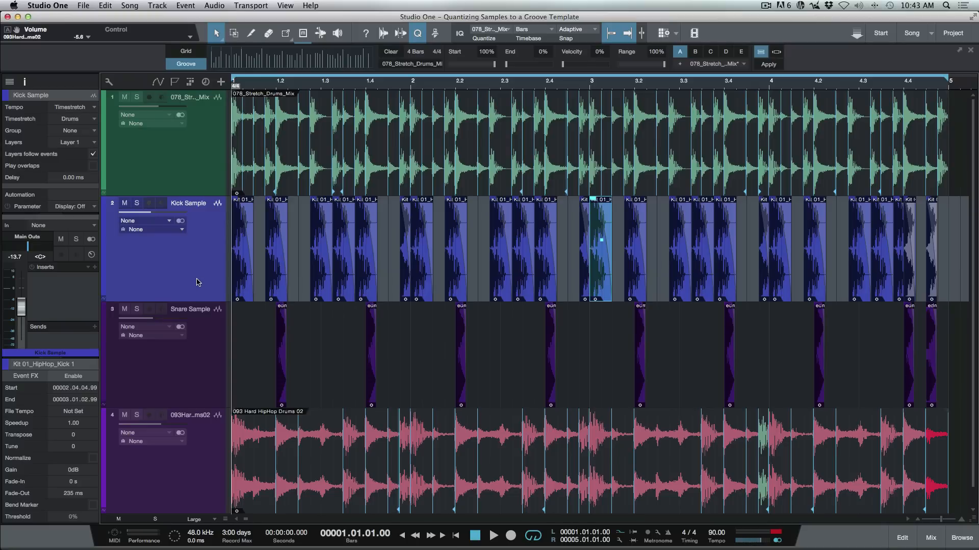
mouse_move(775, 52)
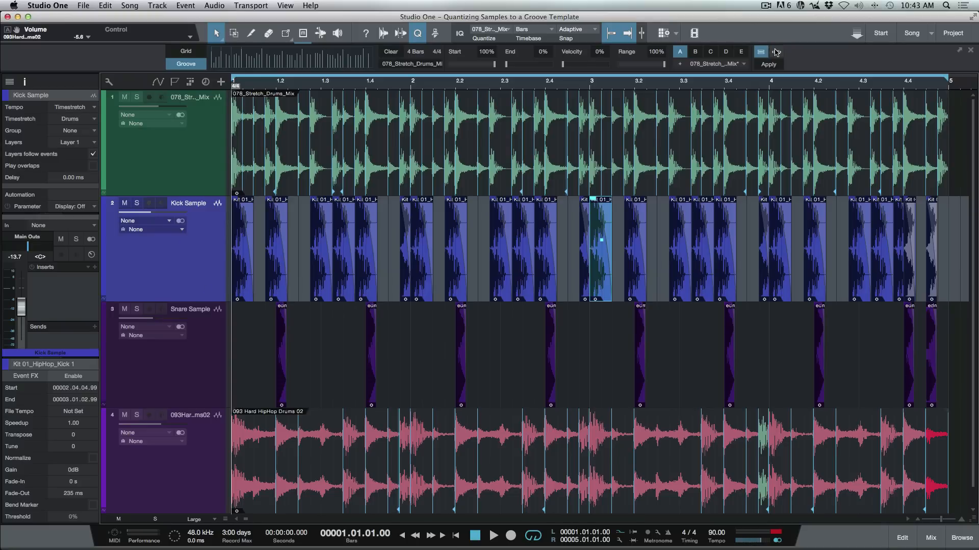
mouse_move(776, 51)
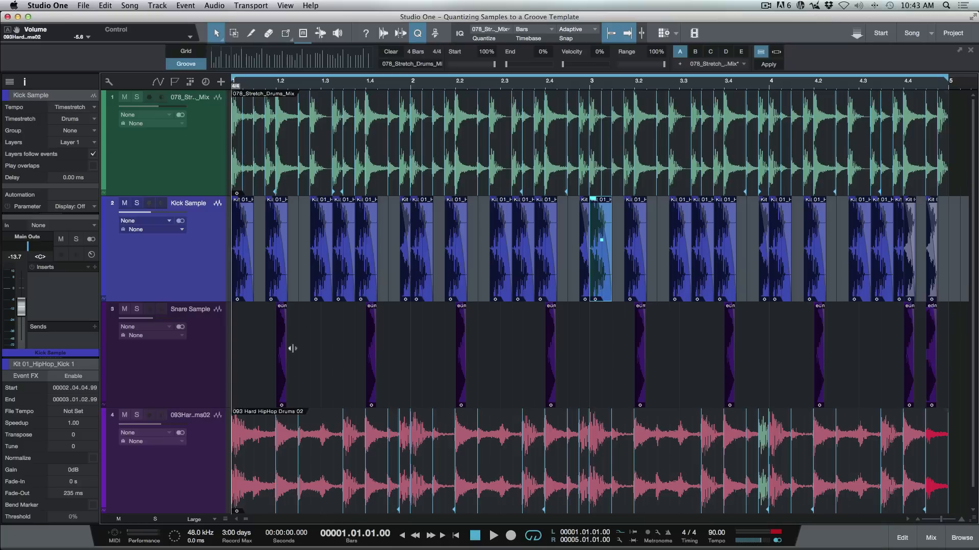
mouse_move(479, 400)
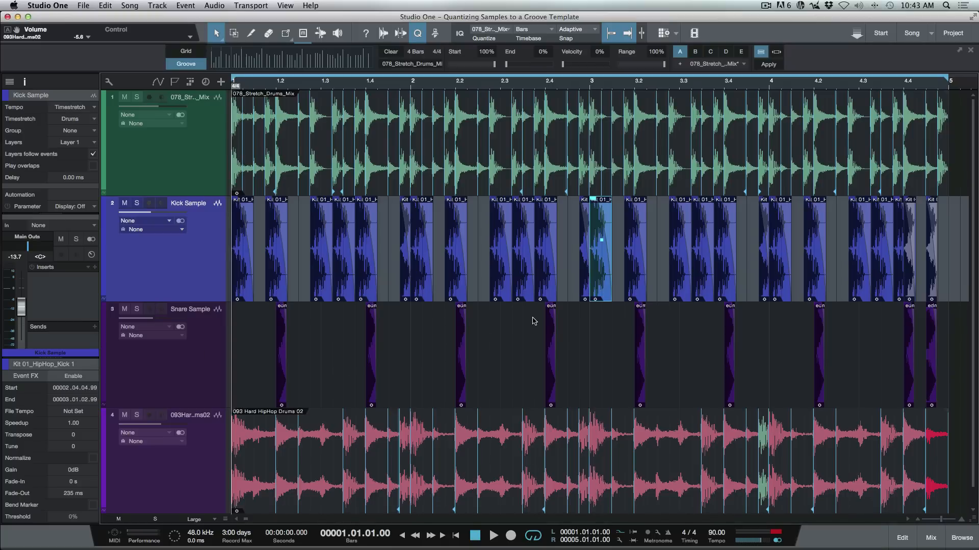
mouse_move(500, 139)
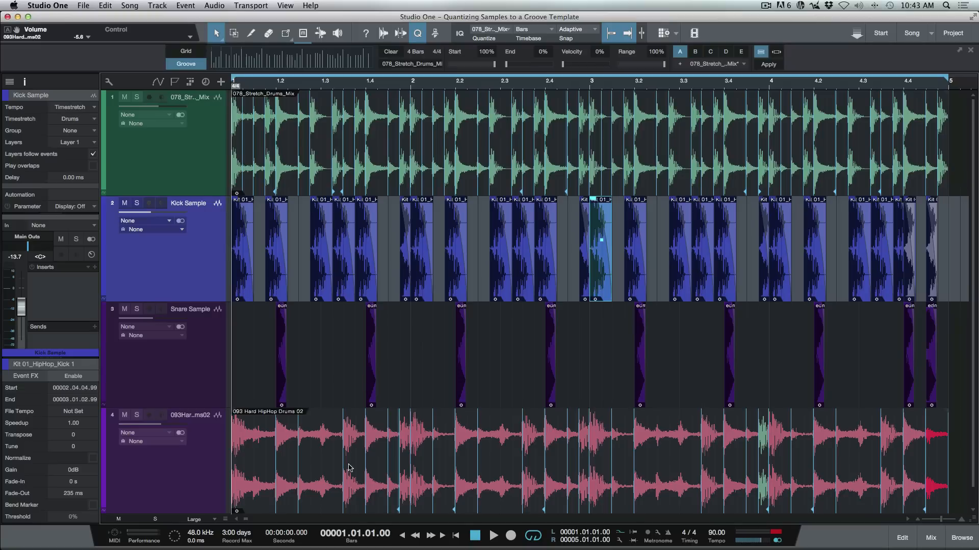
mouse_move(340, 469)
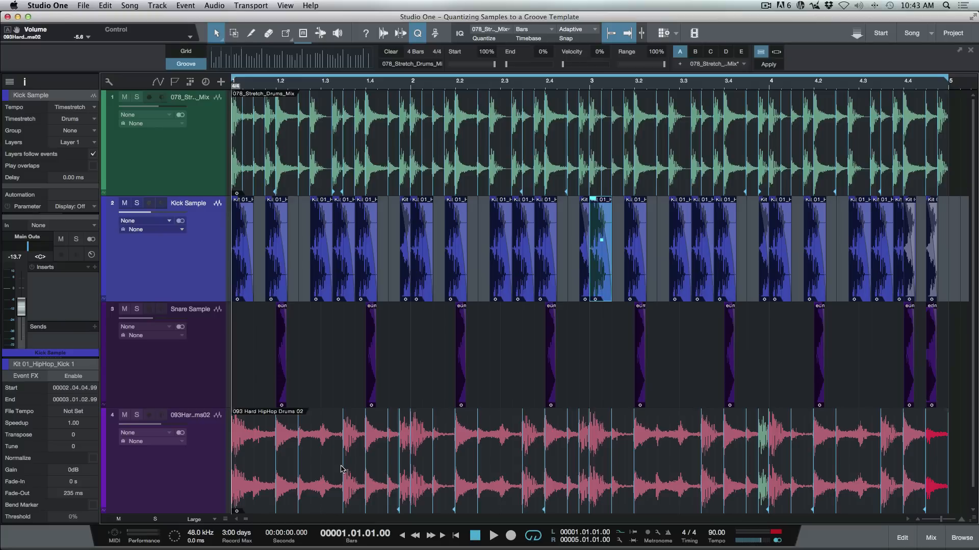
mouse_move(447, 167)
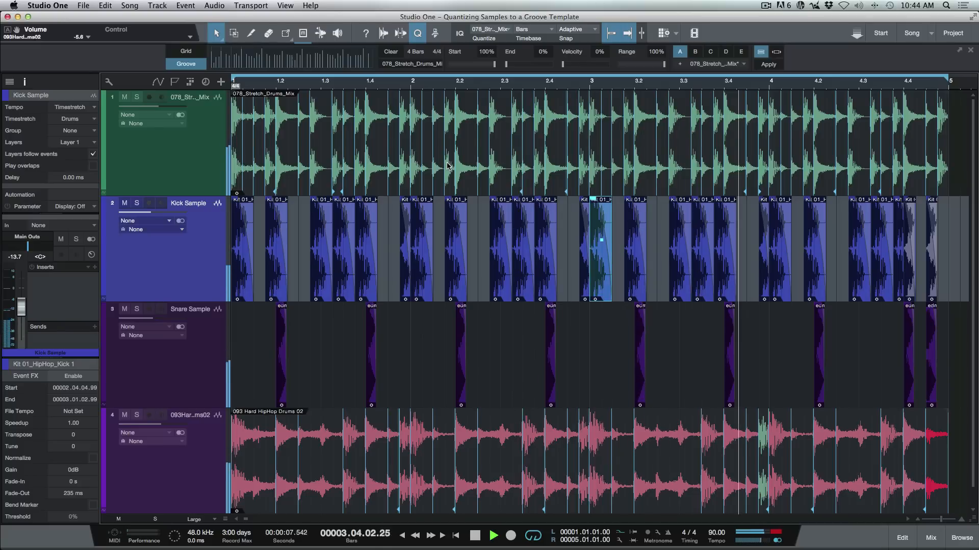
click(493, 536)
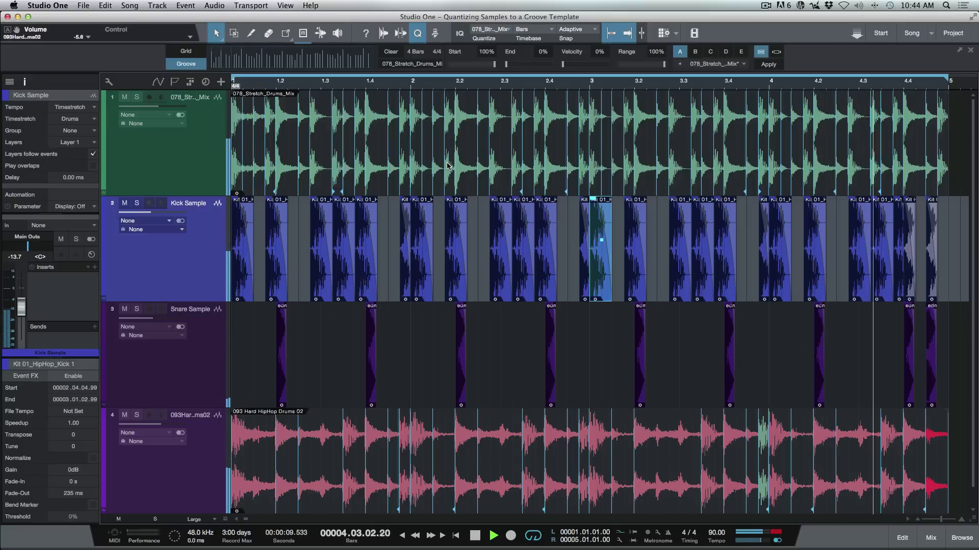